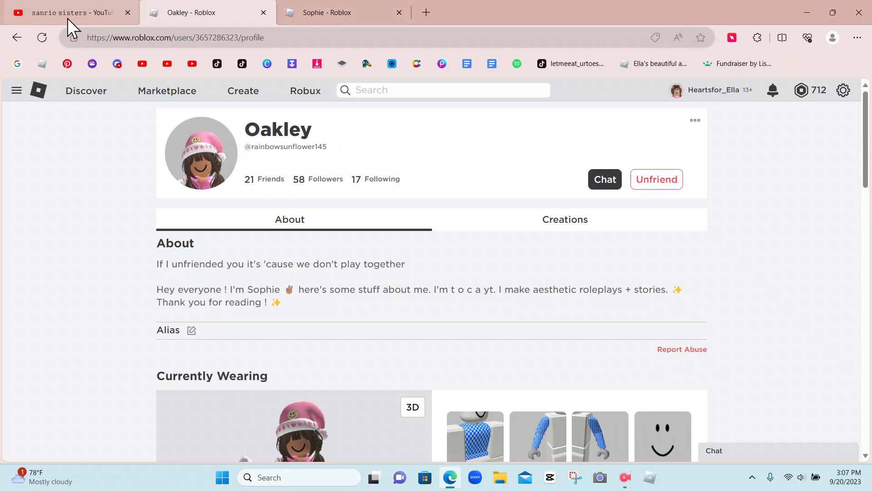
pyautogui.click(66, 12)
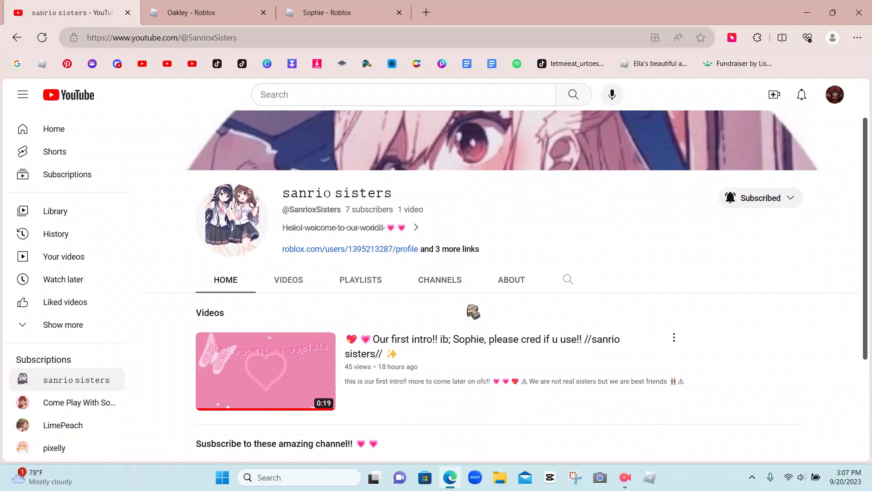
pyautogui.click(192, 12)
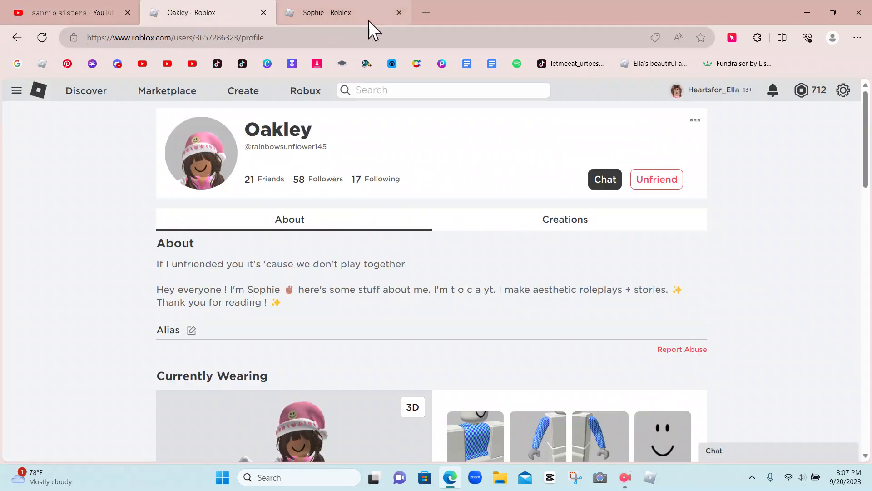
pyautogui.click(325, 12)
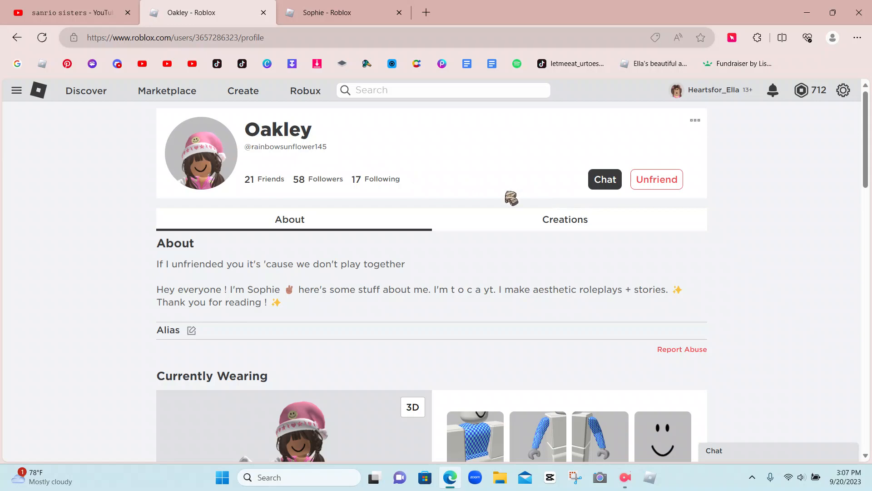
pyautogui.click(66, 12)
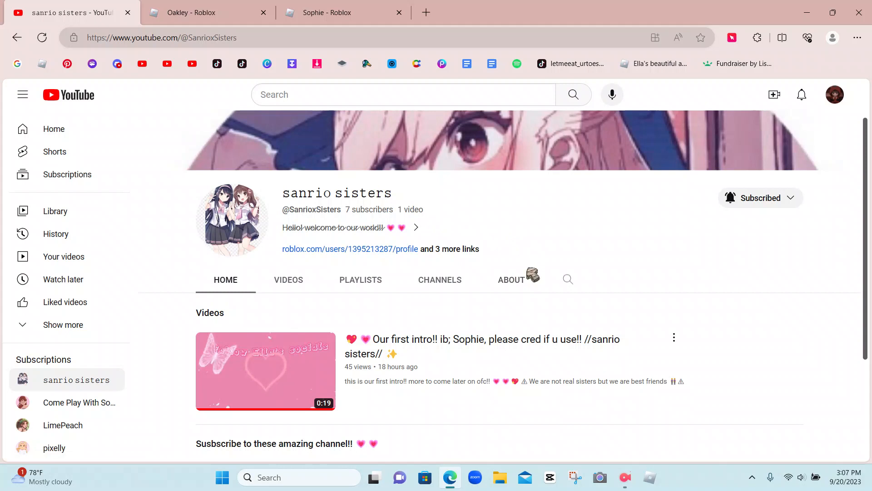
pyautogui.click(200, 12)
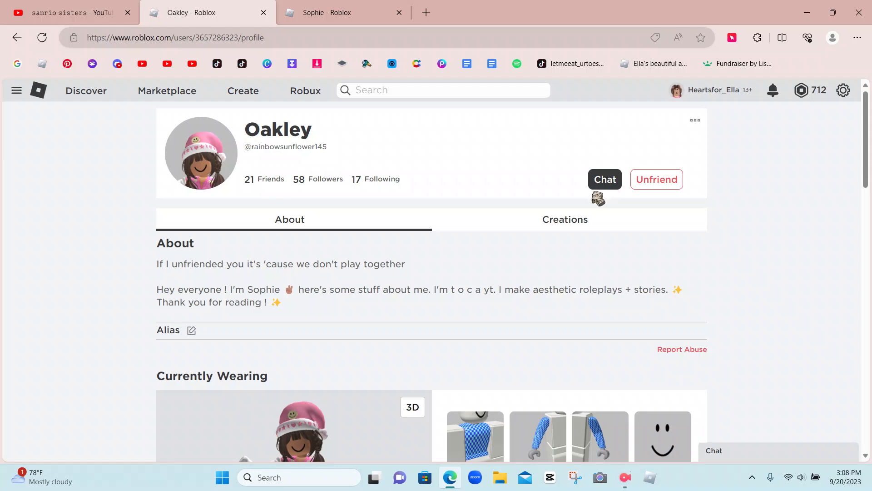
pyautogui.moveTo(605, 191)
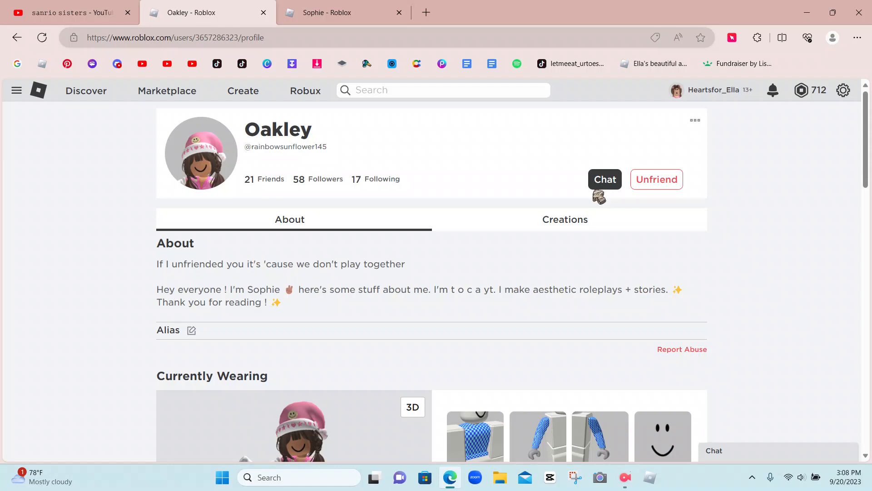
pyautogui.moveTo(593, 214)
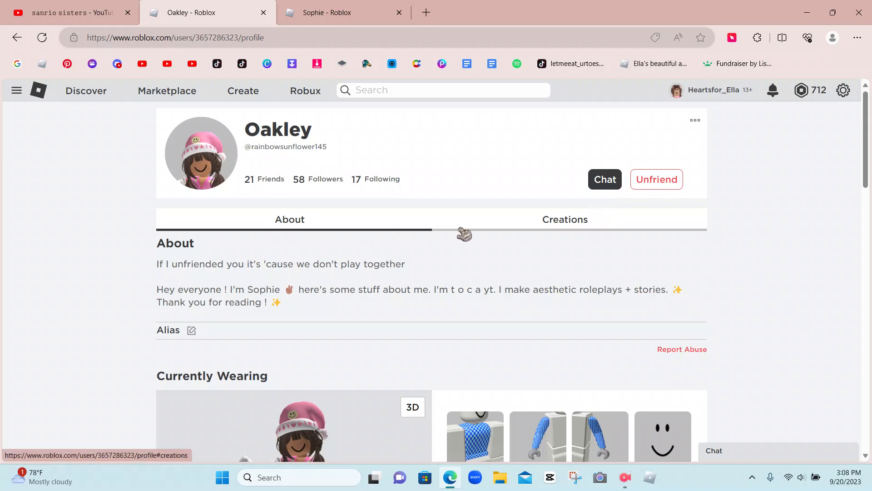
pyautogui.moveTo(831, 253)
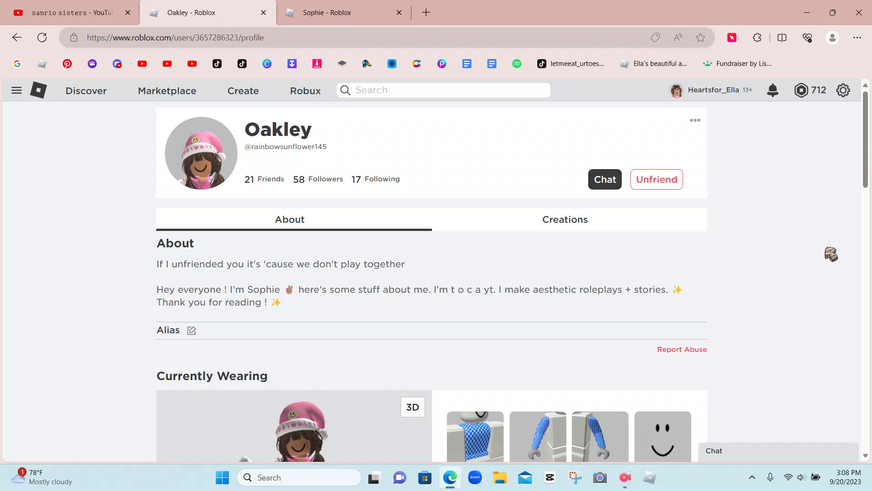